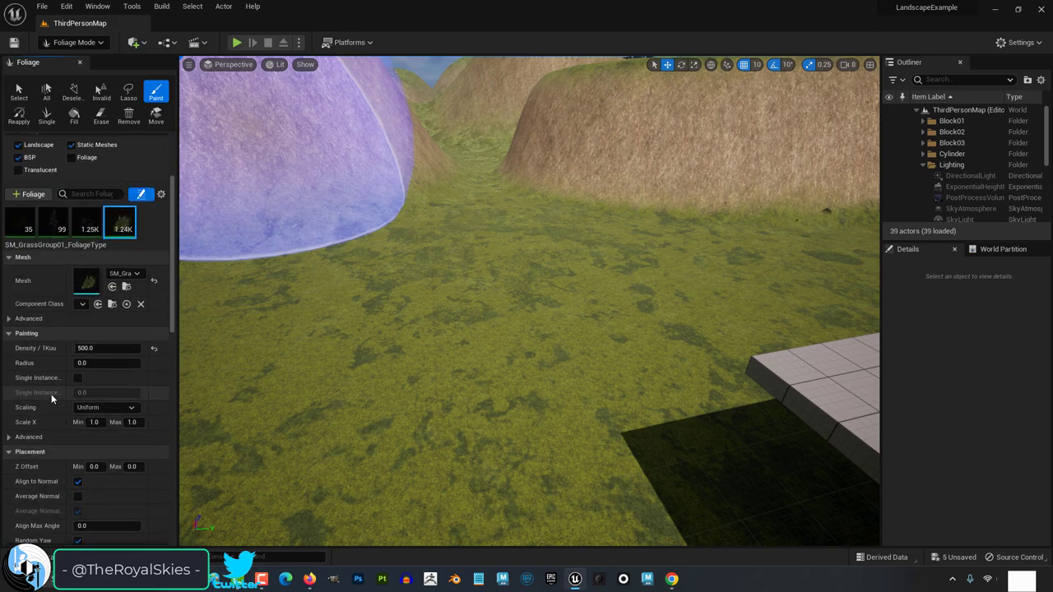
# Select the fern foliage type, set its density and paint ferns onto the grass near the platform
pyautogui.click(19, 224)
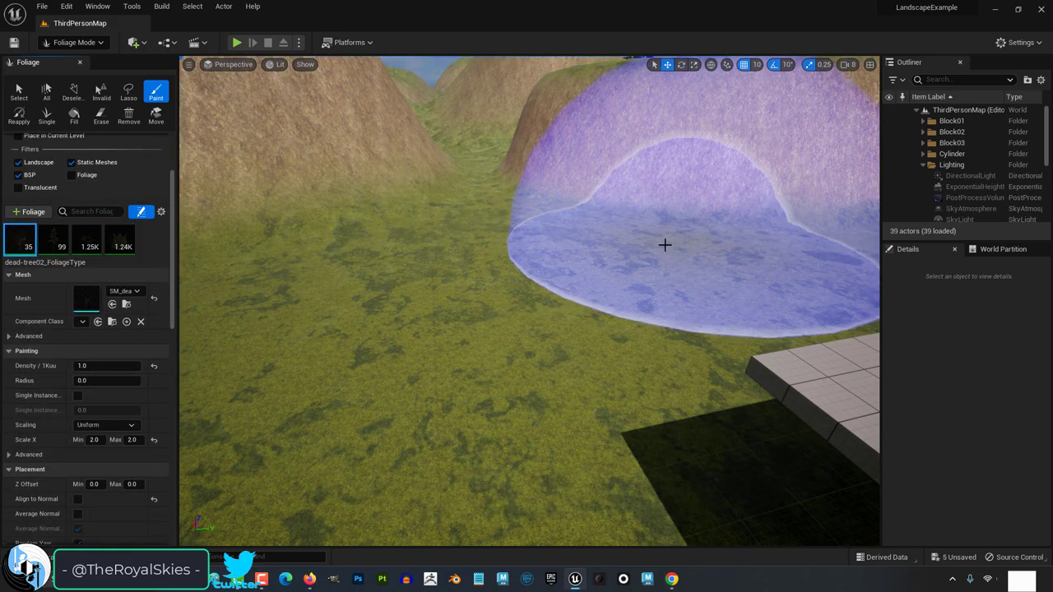
pyautogui.click(85, 237)
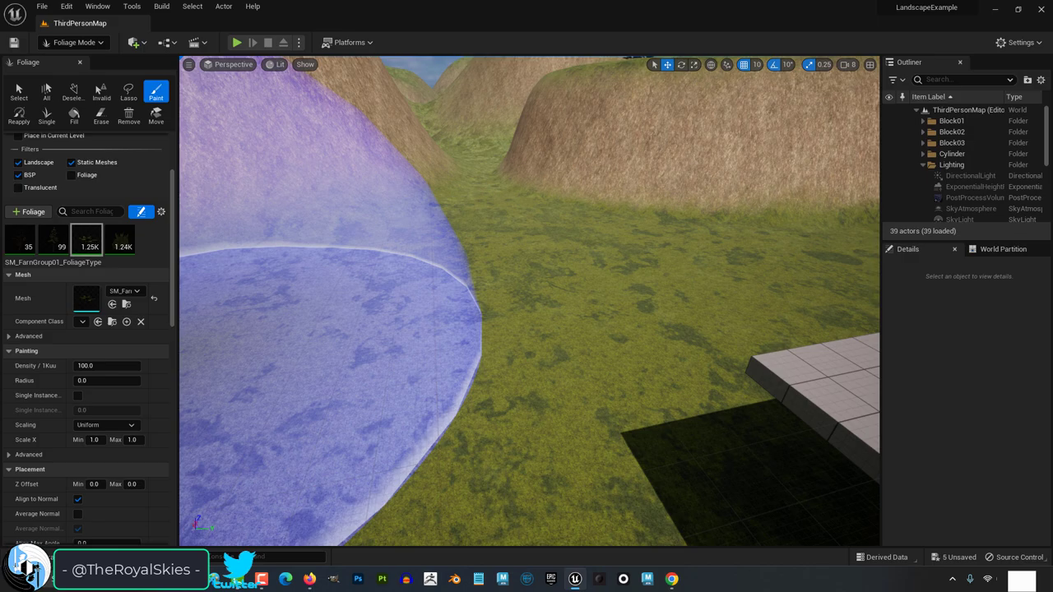
pyautogui.click(107, 365)
pyautogui.write('1')
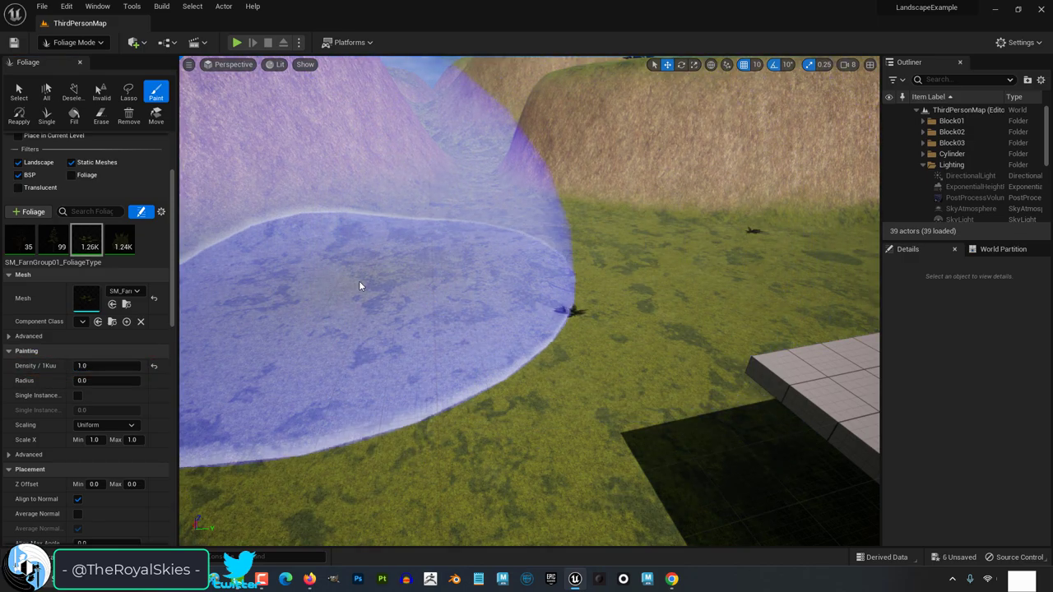
pyautogui.moveTo(358, 287); pyautogui.dragTo(311, 314)
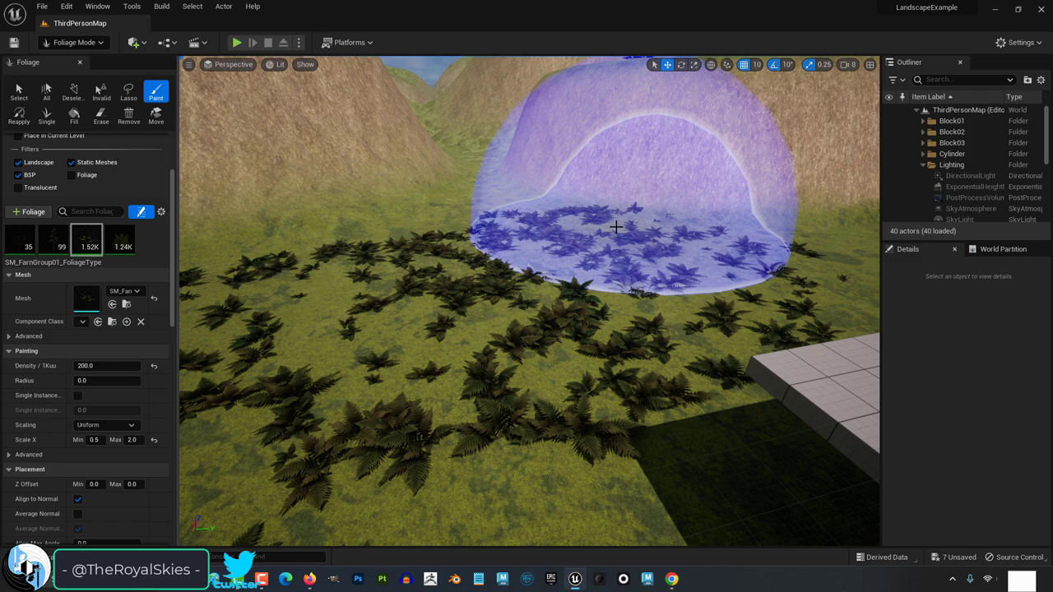
# Adjust tree placement settings and paint trees and shrubs over the flat grass and hillsides
pyautogui.click(551, 365)
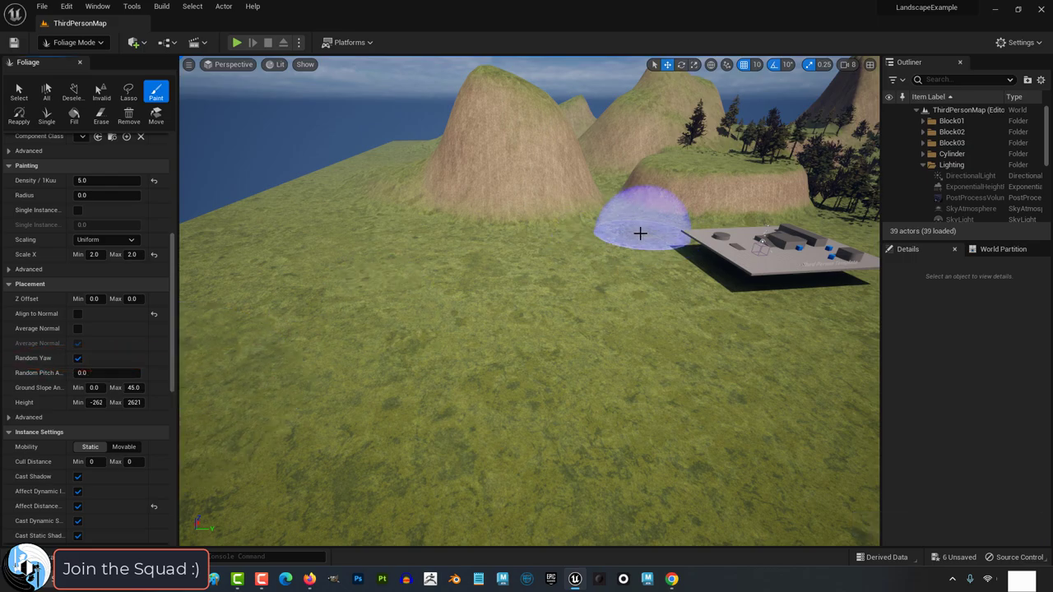
pyautogui.click(640, 233)
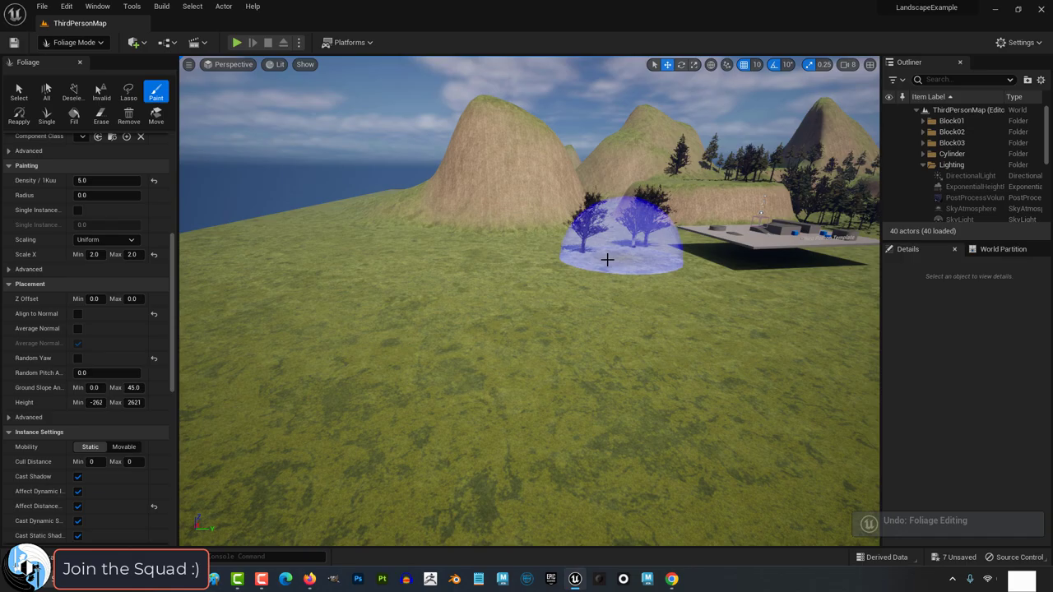
pyautogui.click(607, 260)
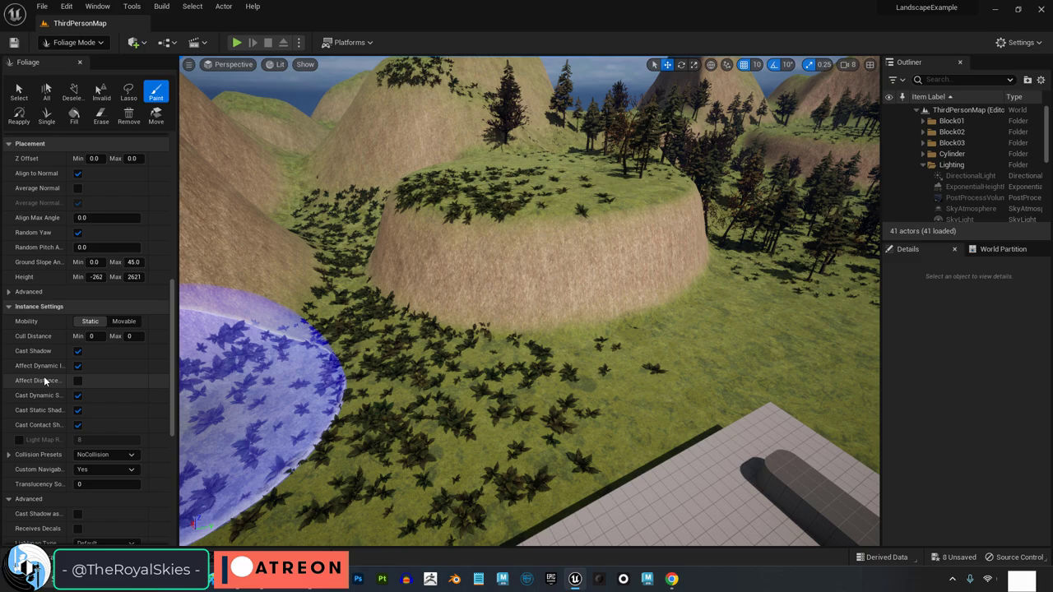
# Browse to the SM_FernGroup01 mesh in the Content Browser from the foliage settings
pyautogui.scroll(-3)
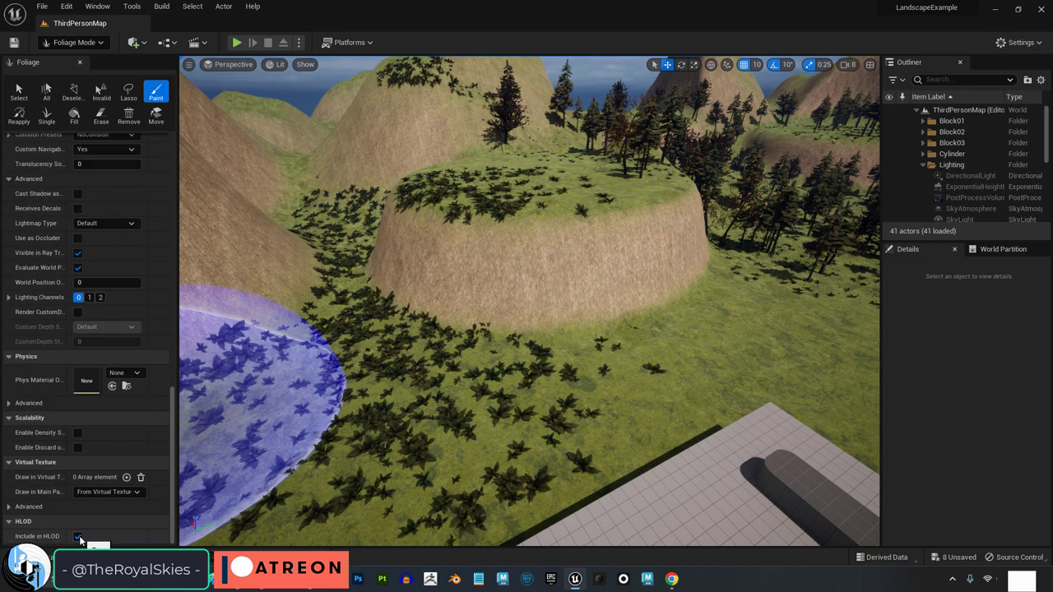
pyautogui.click(79, 536)
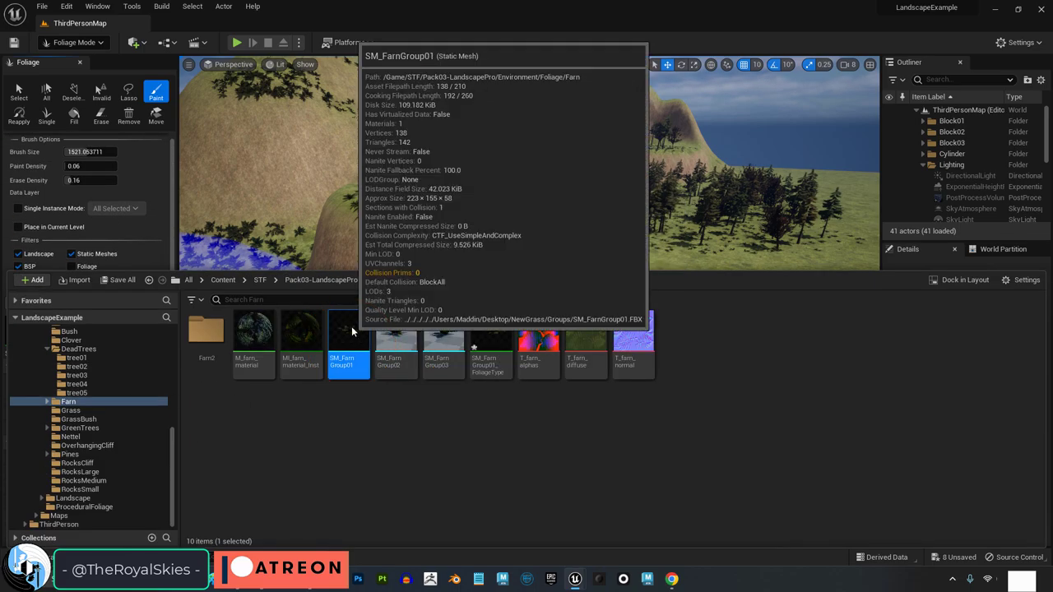
# Open the fern group's material instance and the Color Picker for its Color Variation parameter
pyautogui.doubleClick(349, 329)
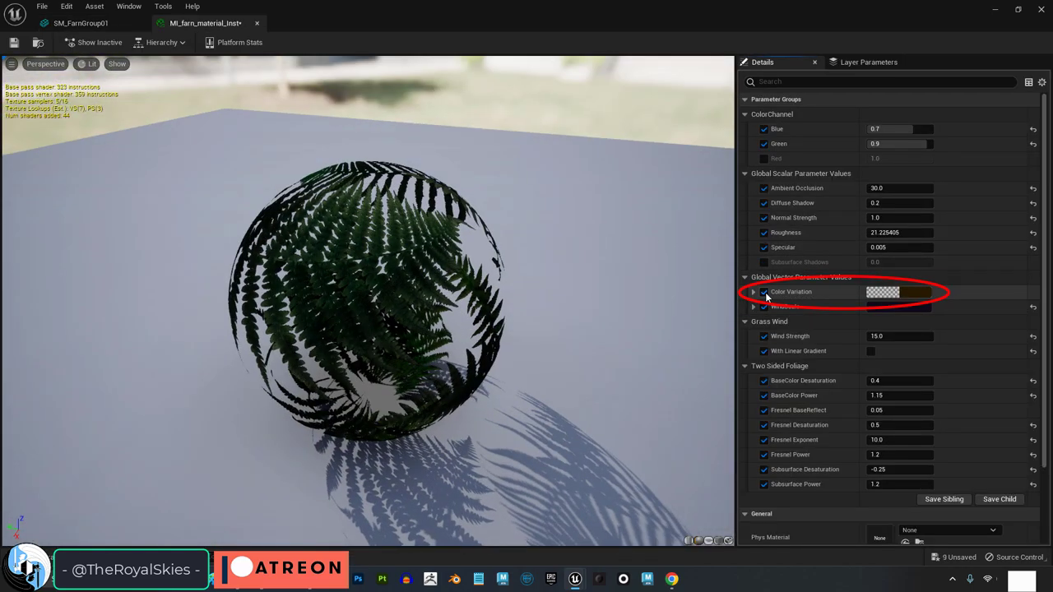
pyautogui.click(881, 293)
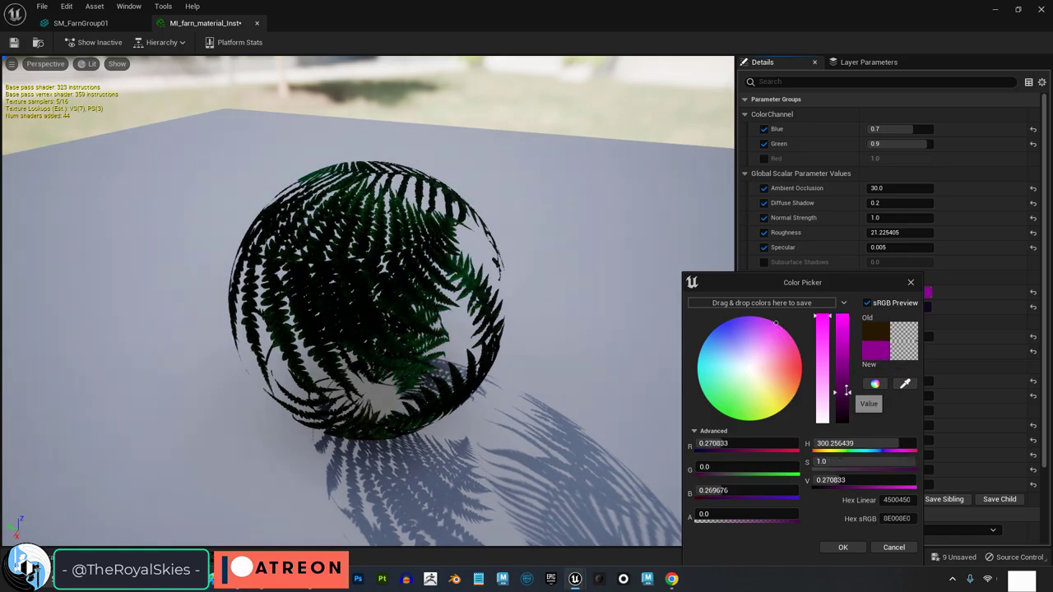